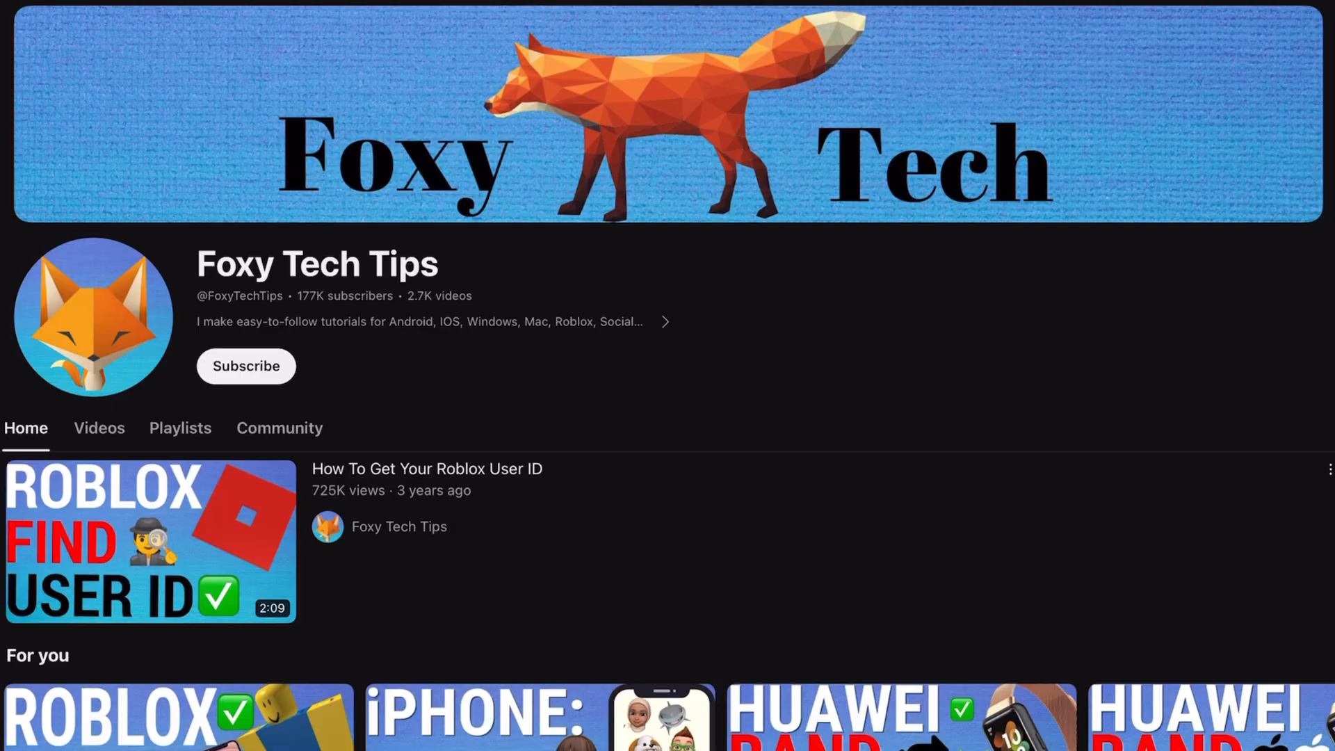
Launch the Shortcuts app from the Home Screen to reach the All Shortcuts list
{"action": "scroll", "scroll_direction": "down", "scroll_amount": 3}
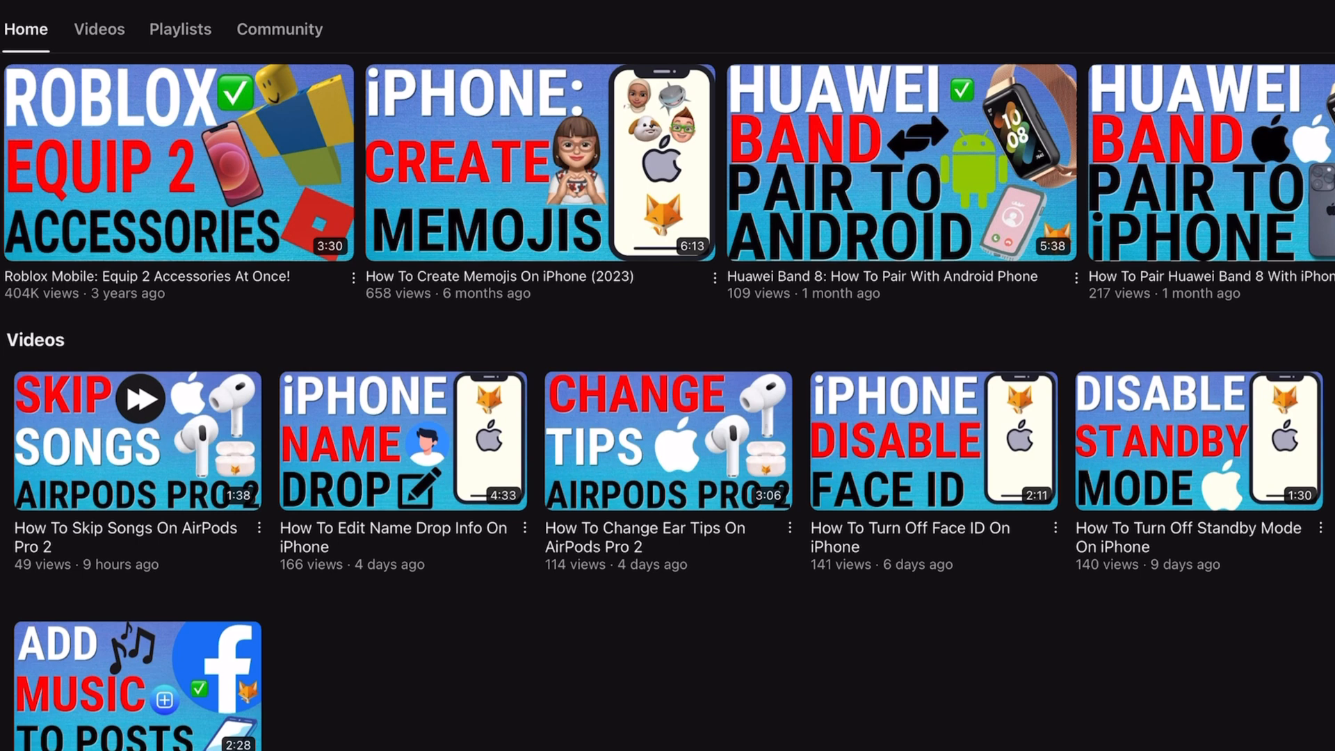
{"action": "scroll", "scroll_direction": "down", "scroll_amount": 3}
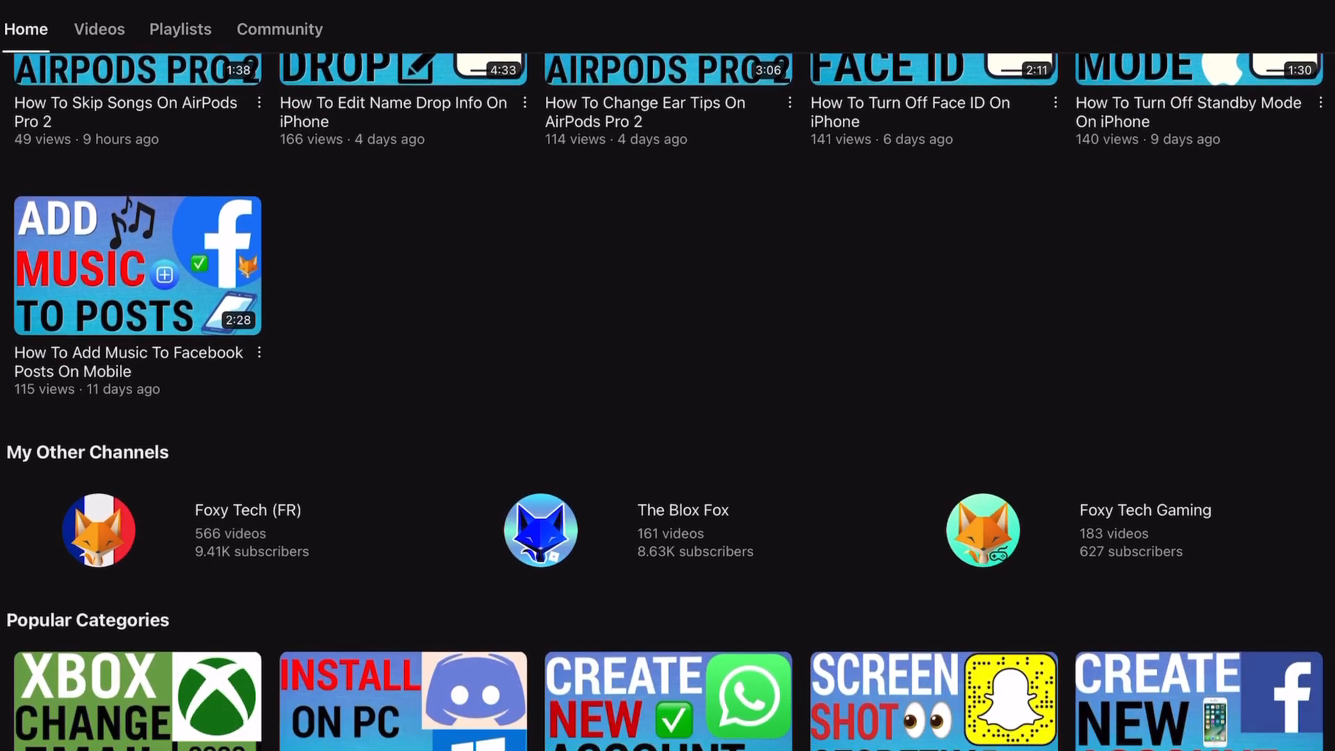
{"action": "scroll", "scroll_direction": "down", "scroll_amount": 3}
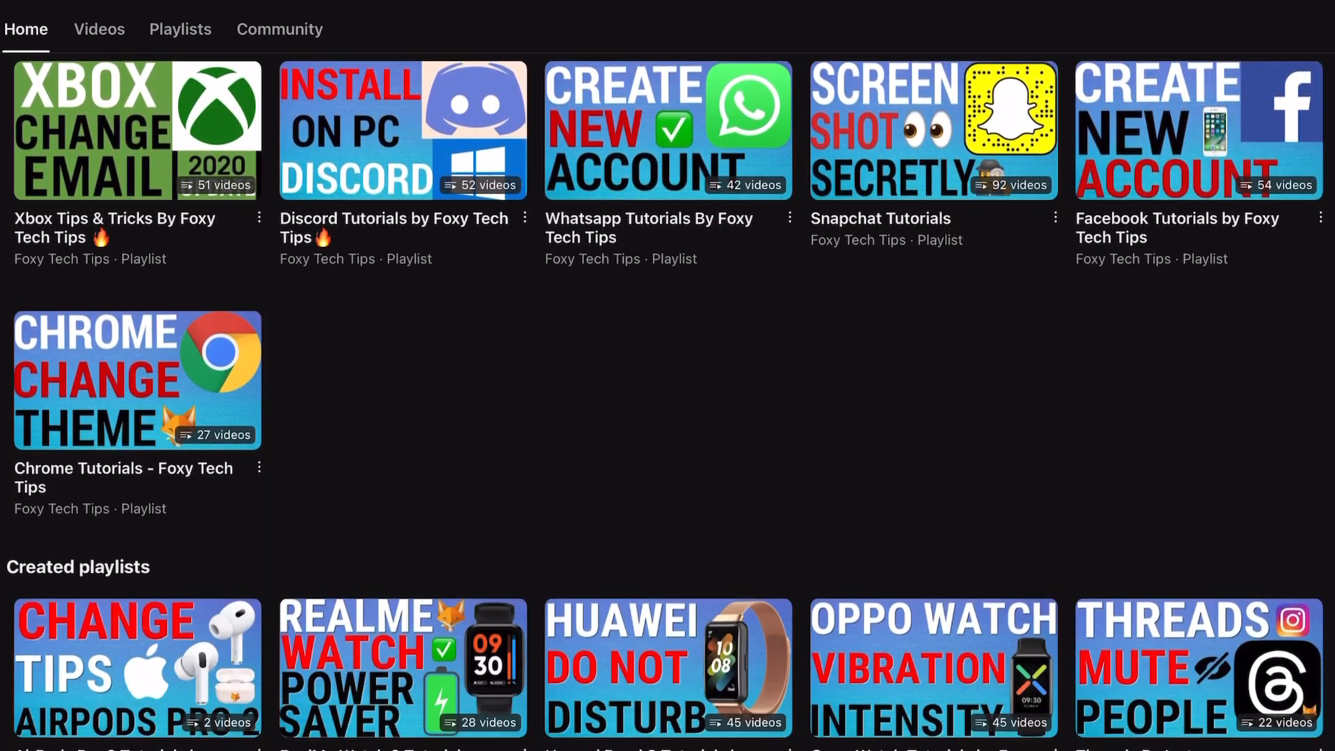
{"action": "scroll", "scroll_direction": "down", "scroll_amount": 3}
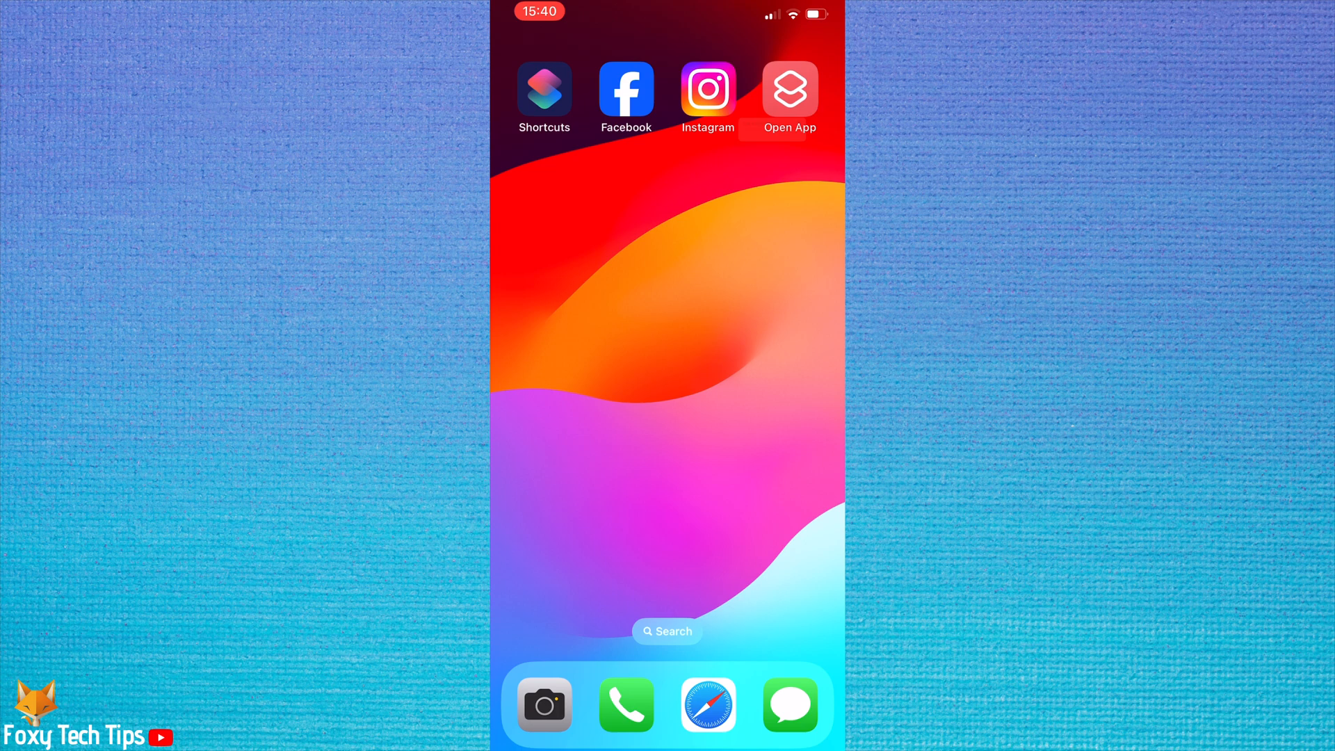
{"action": "left_click", "coordinate": [789, 88]}
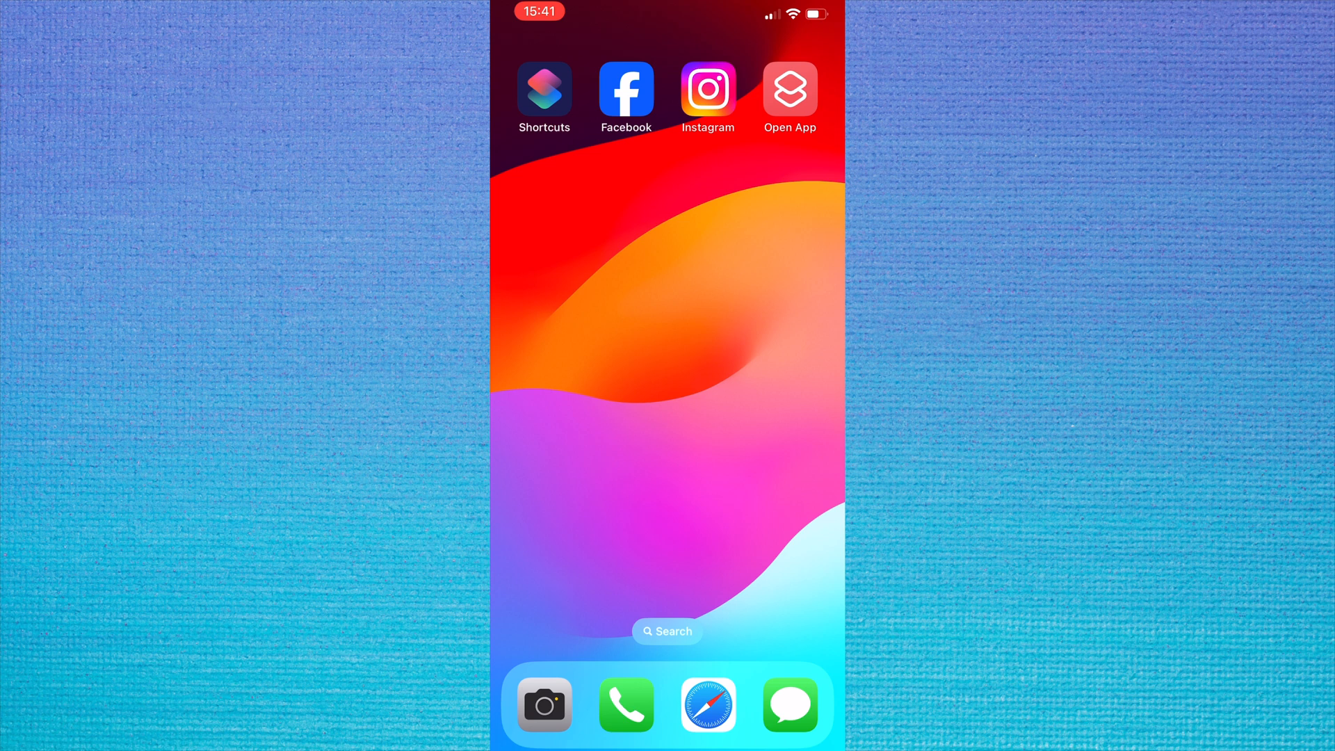
{"action": "left_click", "coordinate": [543, 89]}
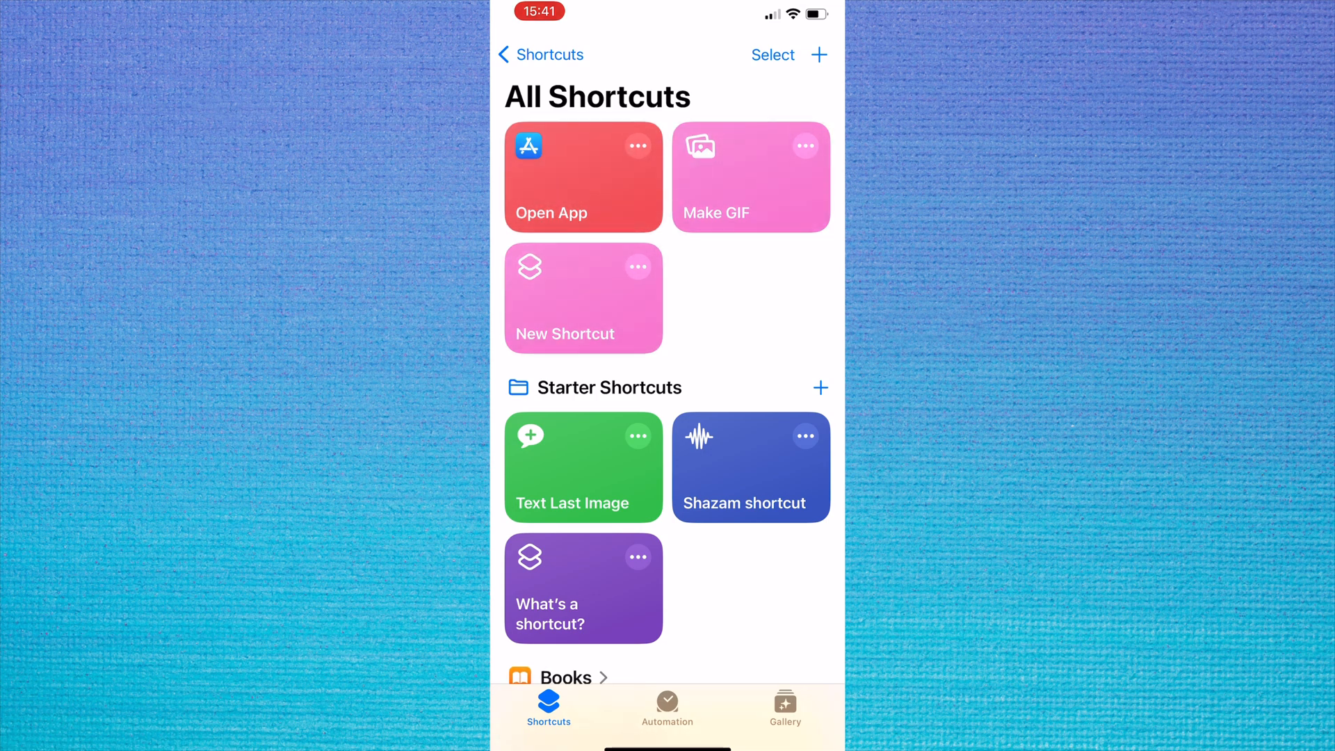
Enter the Open App shortcut's editor from its tile
{"action": "left_click", "coordinate": [583, 177]}
{"action": "type", "text": "No"}
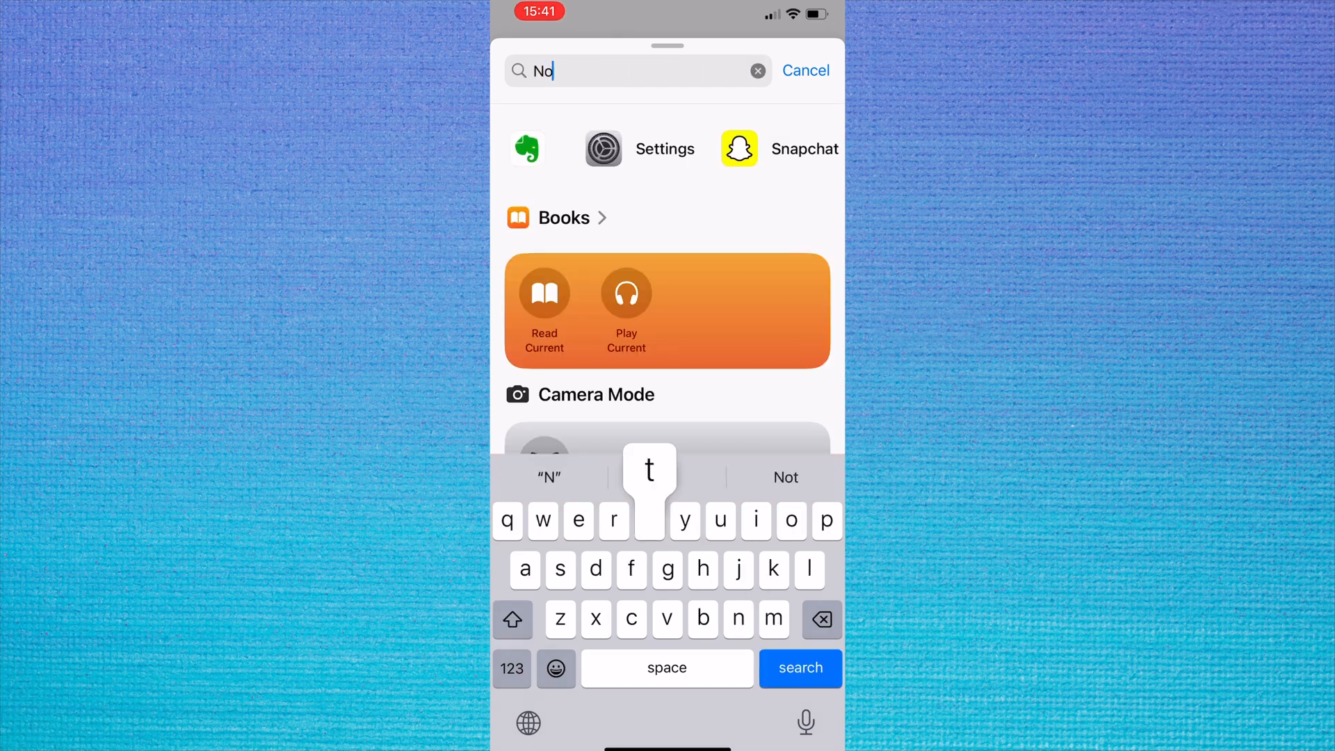
Search 'Nothing', insert the Scripting Nothing action above Open App Store, and save with Done
{"action": "type", "text": "thing"}
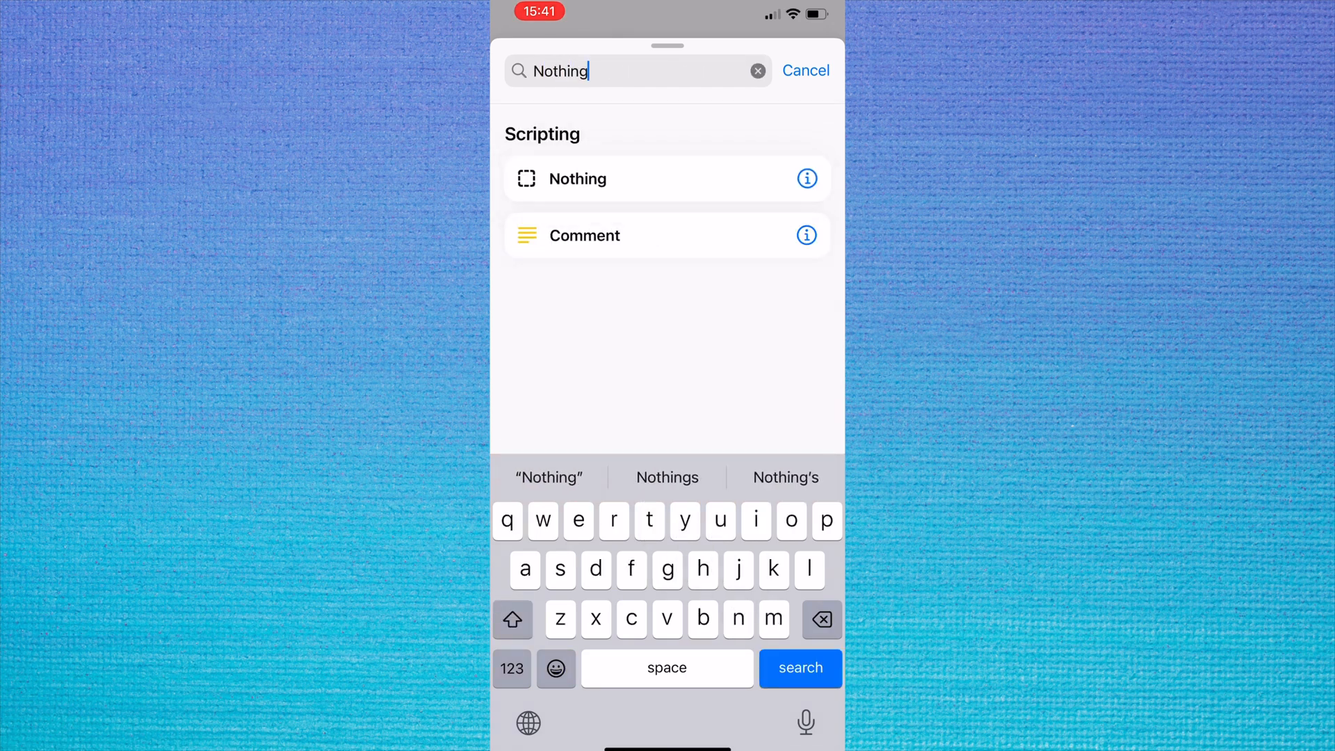
{"action": "left_click", "coordinate": [579, 178]}
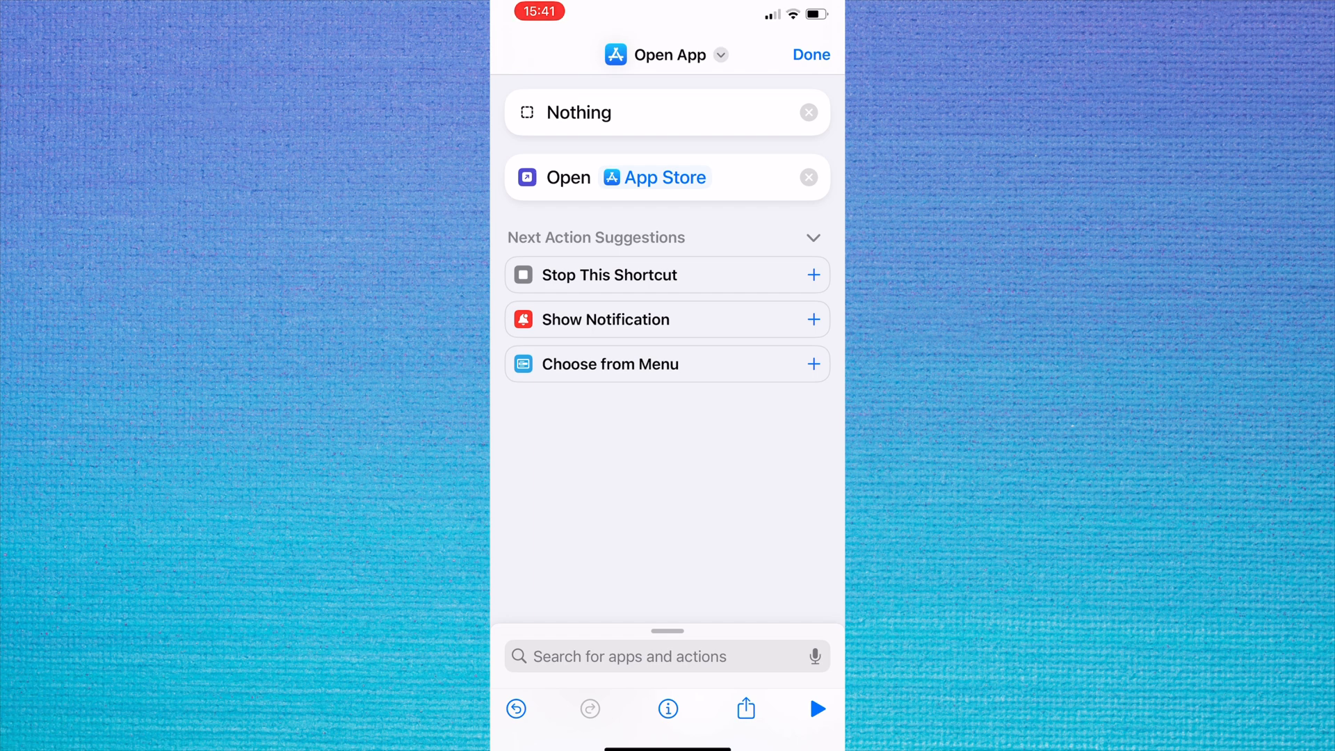
{"action": "left_click", "coordinate": [809, 54]}
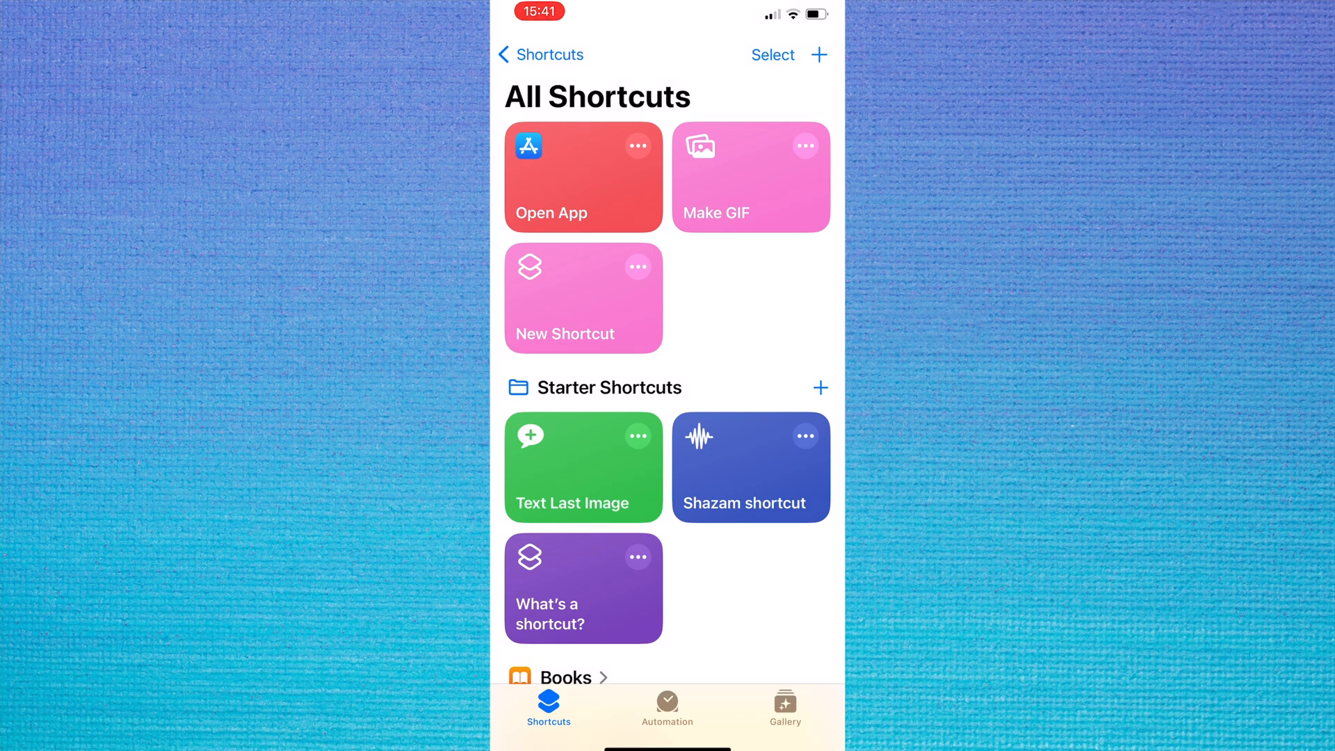